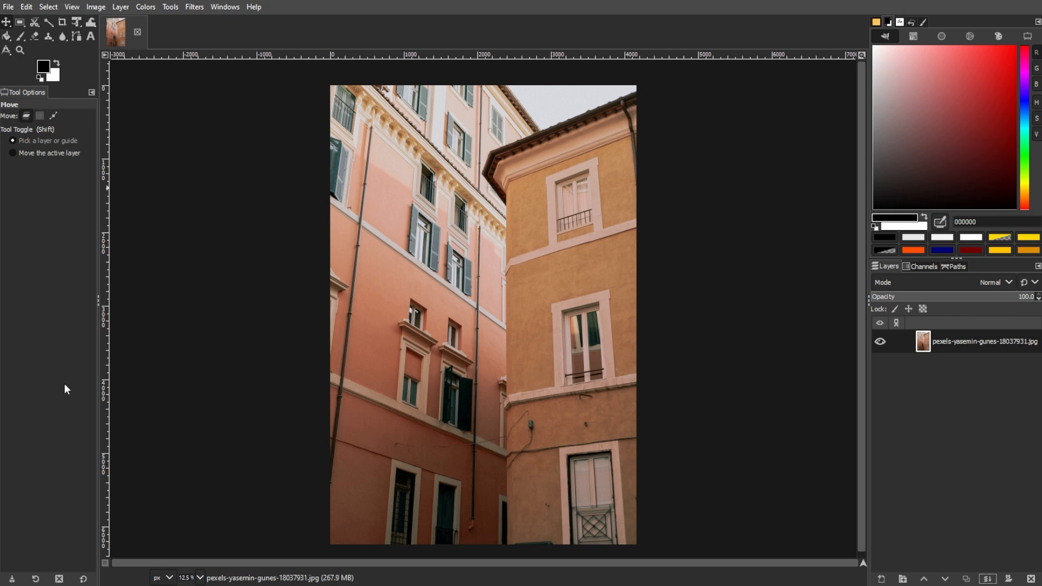
mouse_move(66, 389)
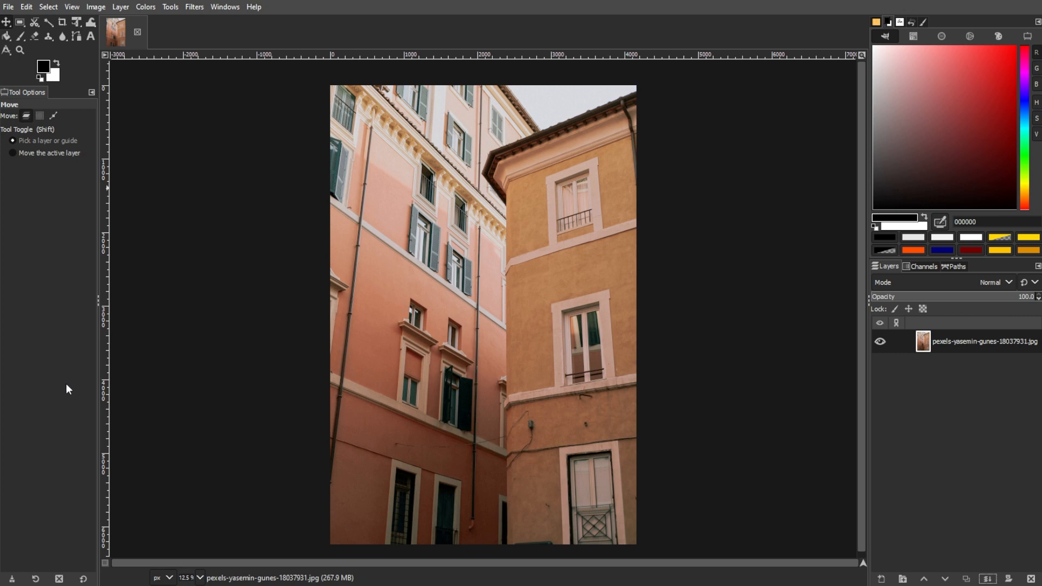
Apply a Unified Transform that slightly rotates and enlarges the photo so the facades fill the canvas
left_click(76, 22)
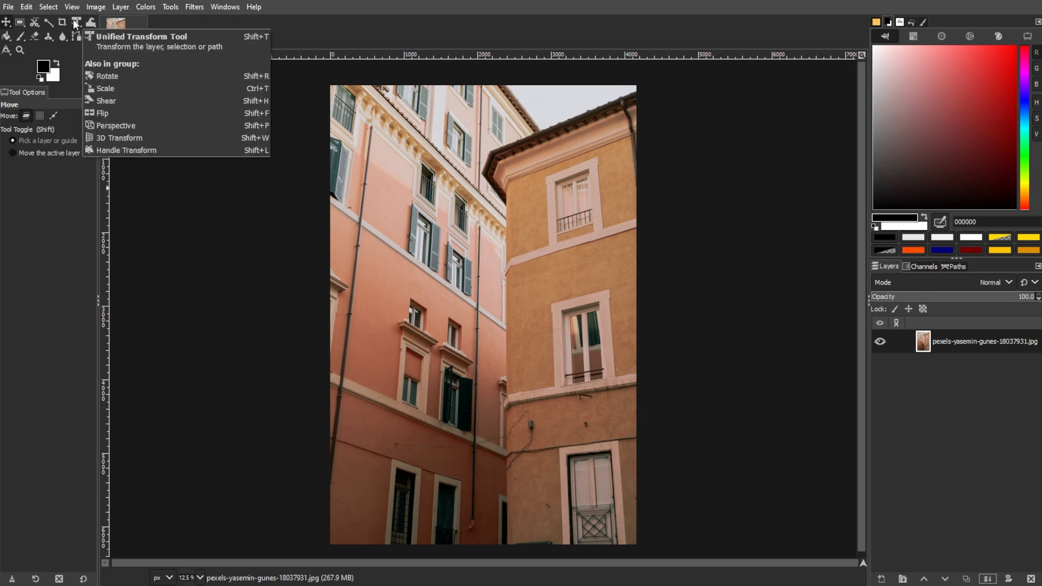
left_click(75, 22)
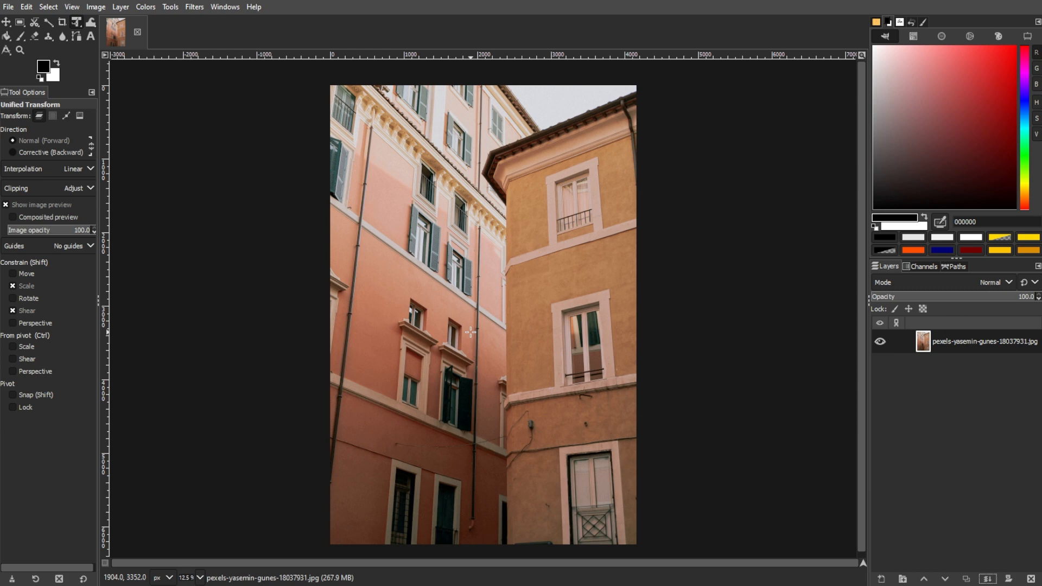
left_click(481, 340)
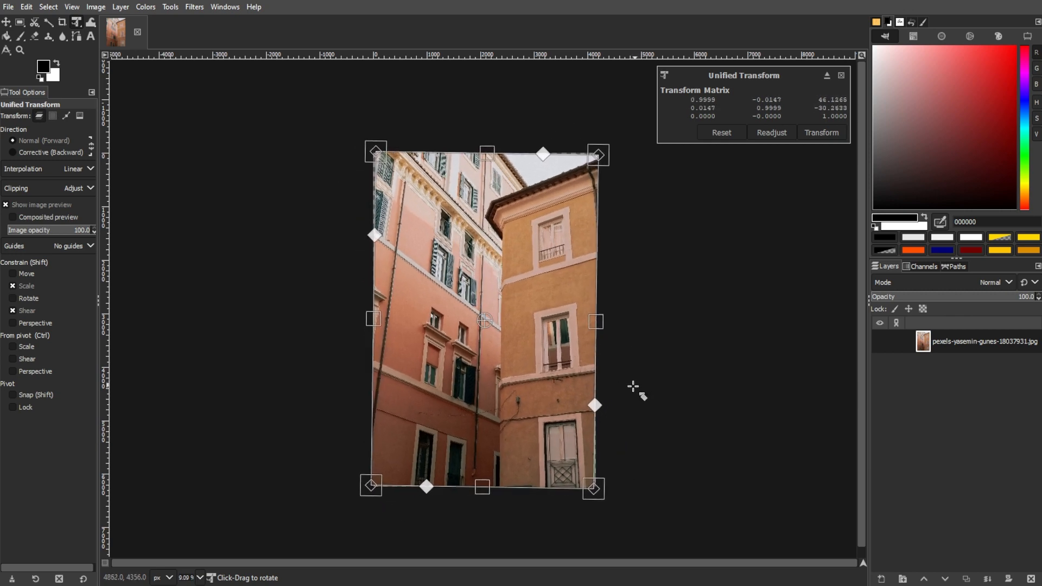
left_click(721, 133)
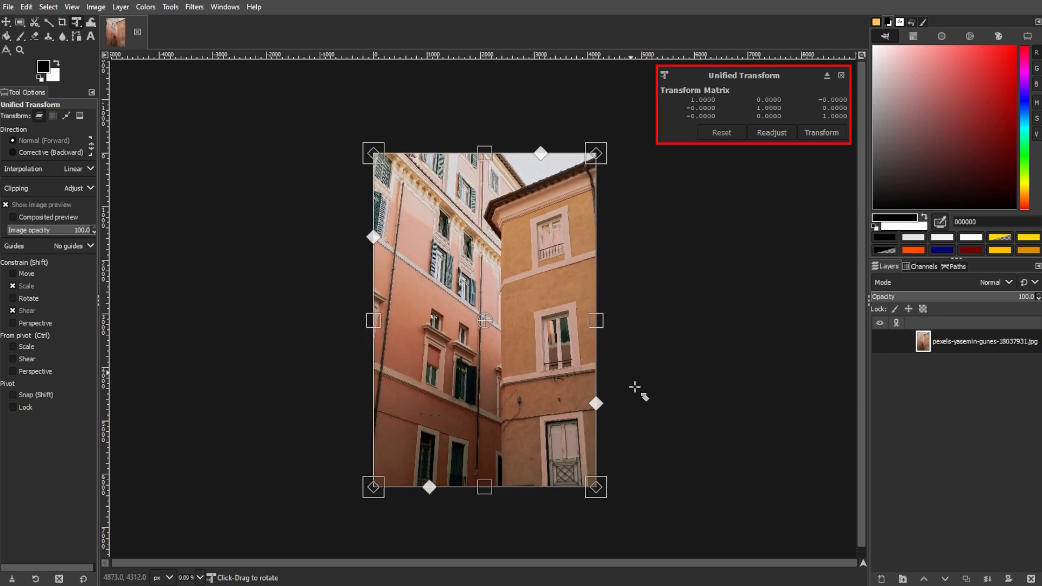
left_click_drag(595, 488, 595, 495)
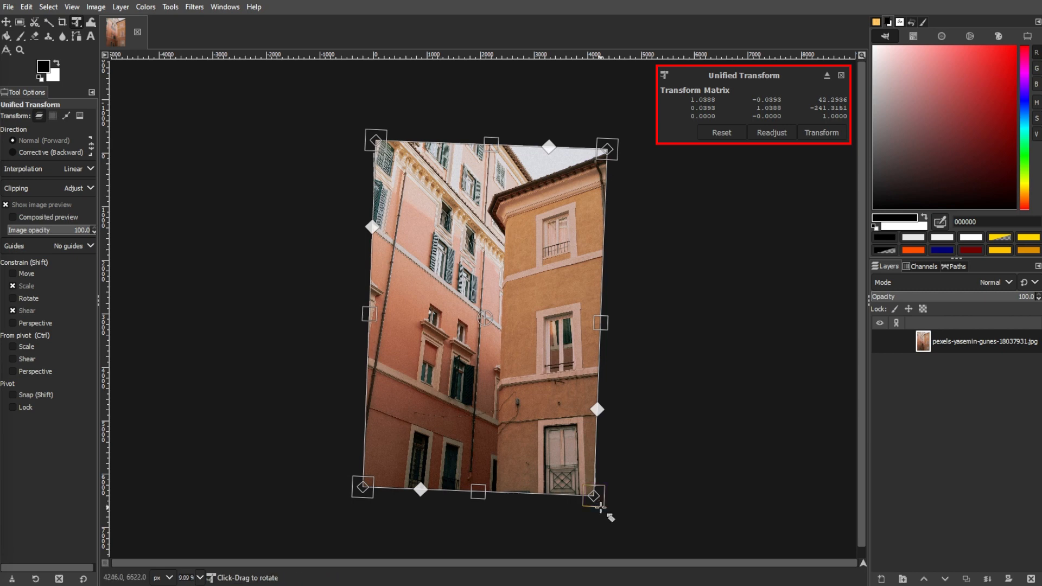
left_click_drag(601, 501, 600, 502)
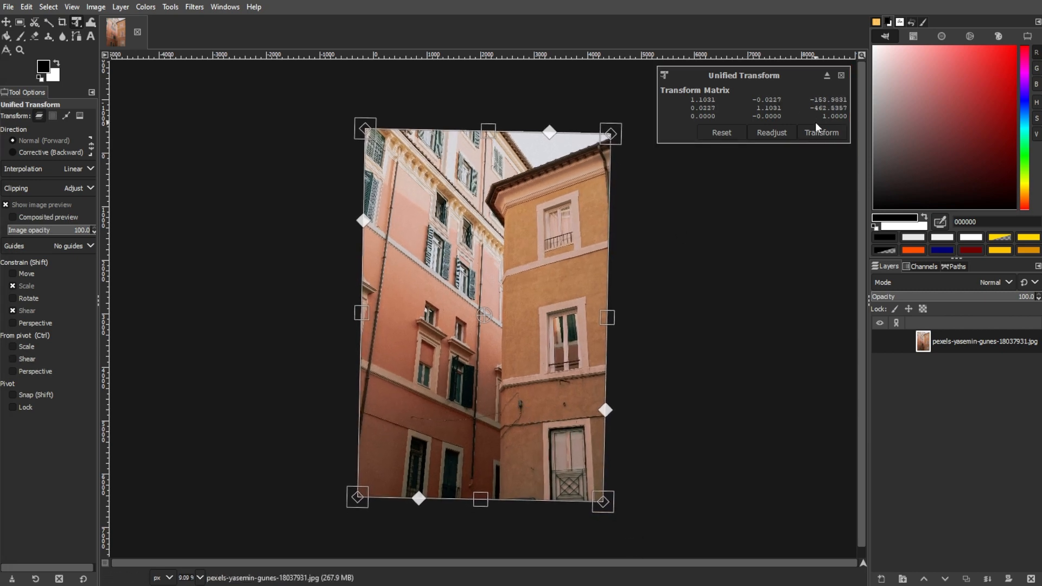
left_click(821, 133)
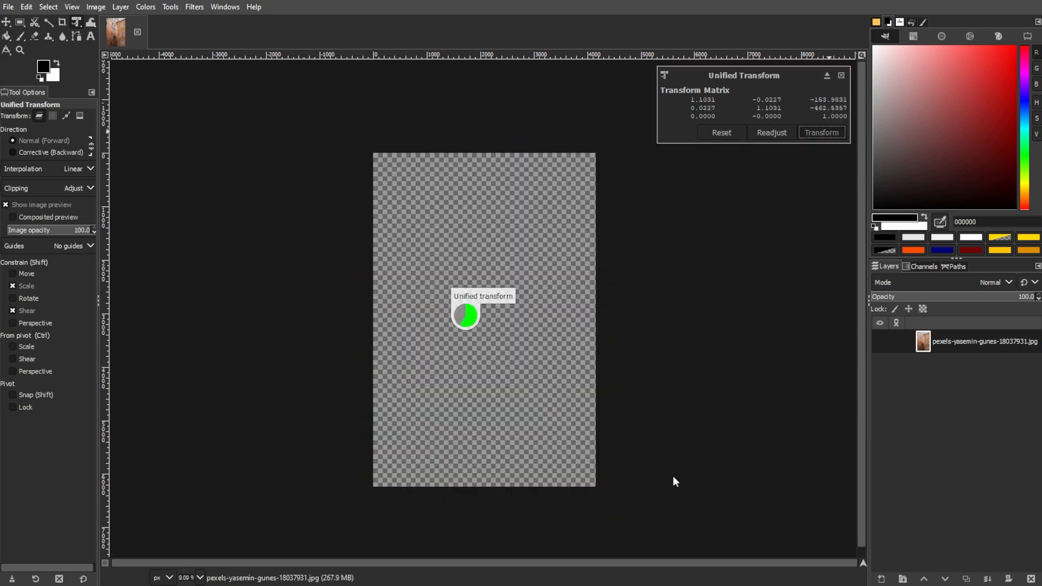
left_click(820, 133)
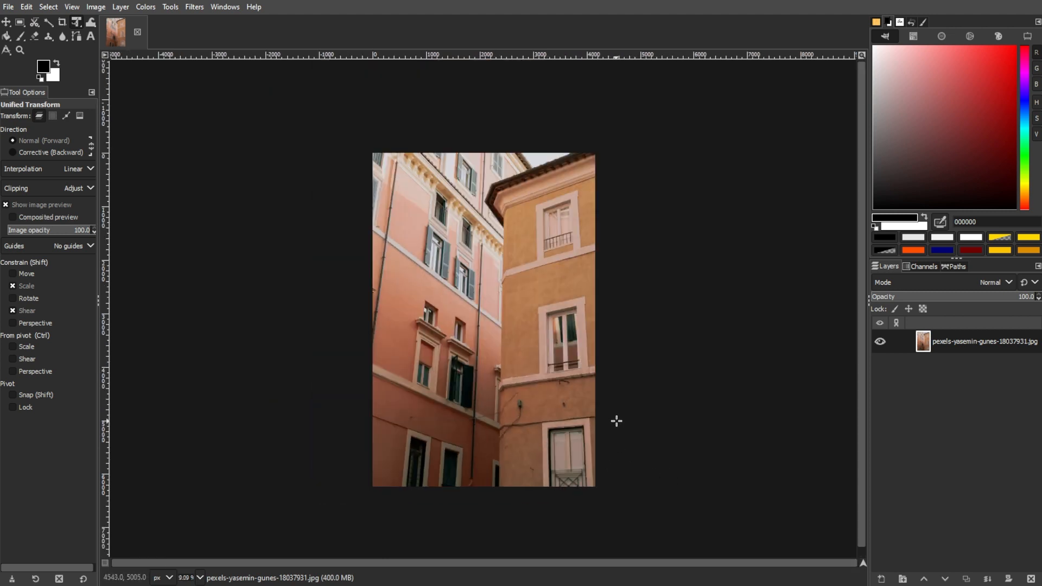
mouse_move(633, 419)
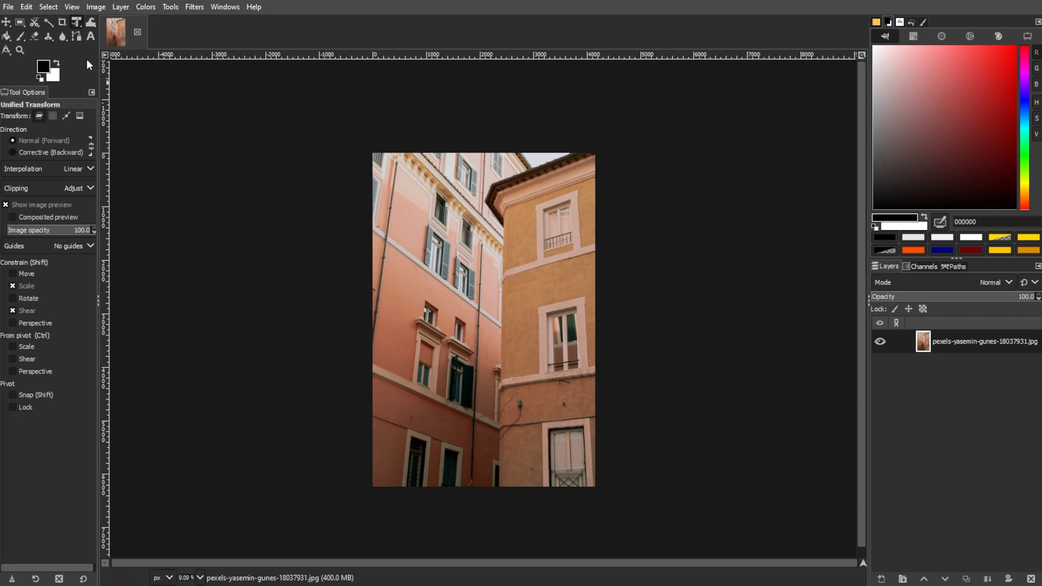
Rotate the photo by -0.45 degrees with the Rotate tool
left_click(78, 22)
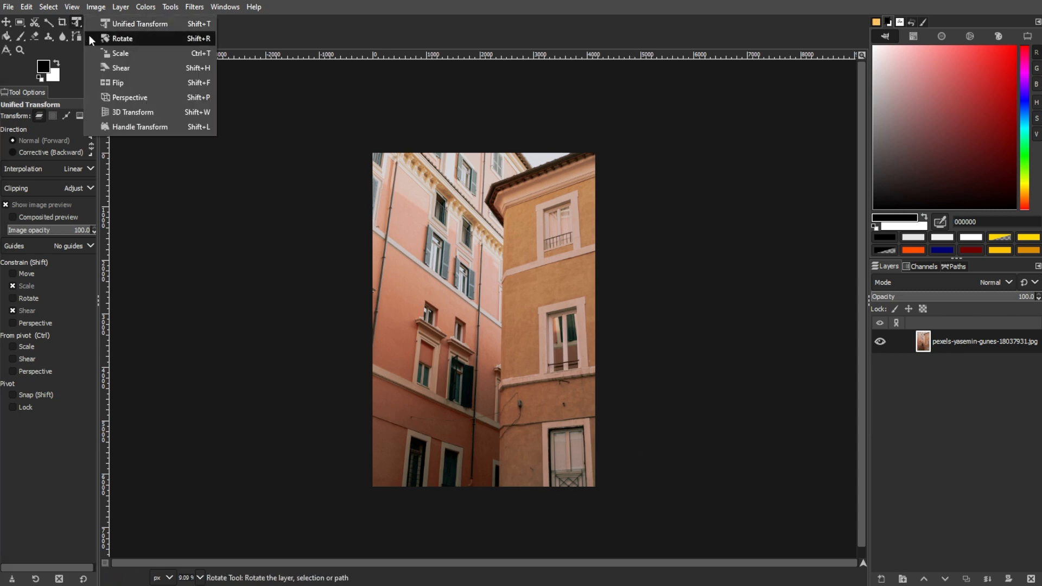
mouse_move(123, 40)
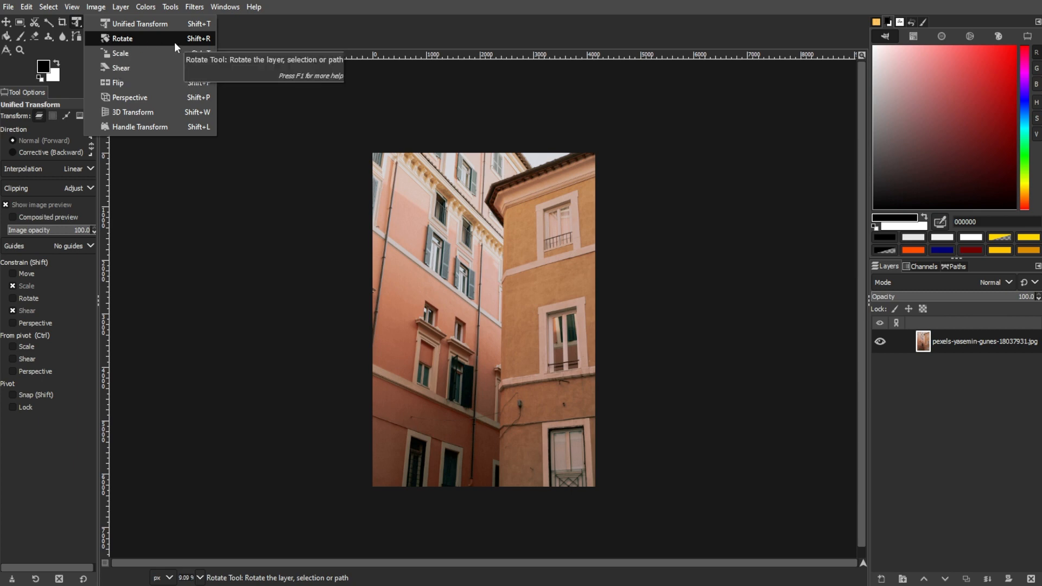
left_click(122, 38)
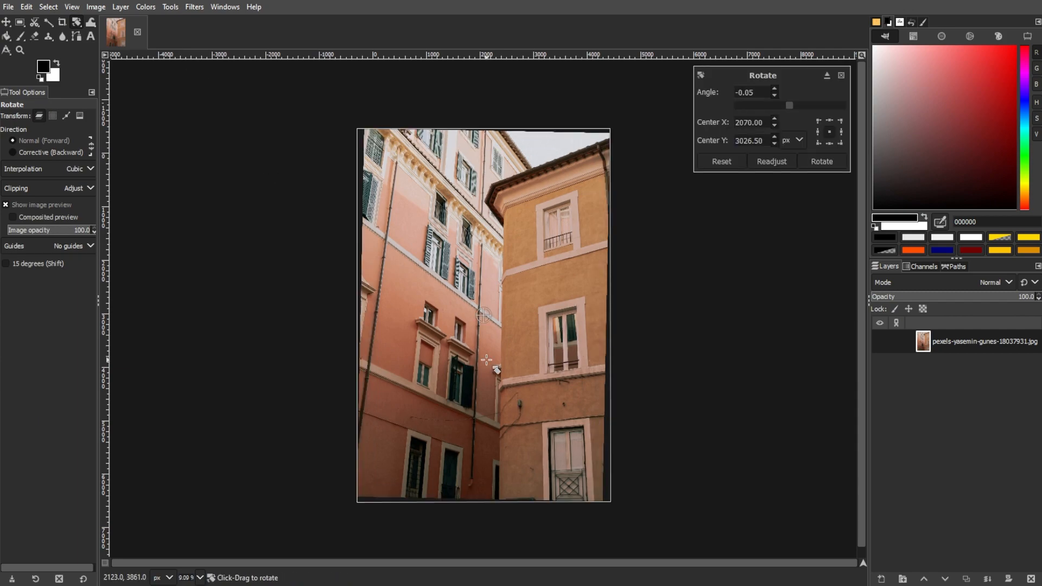
mouse_move(823, 107)
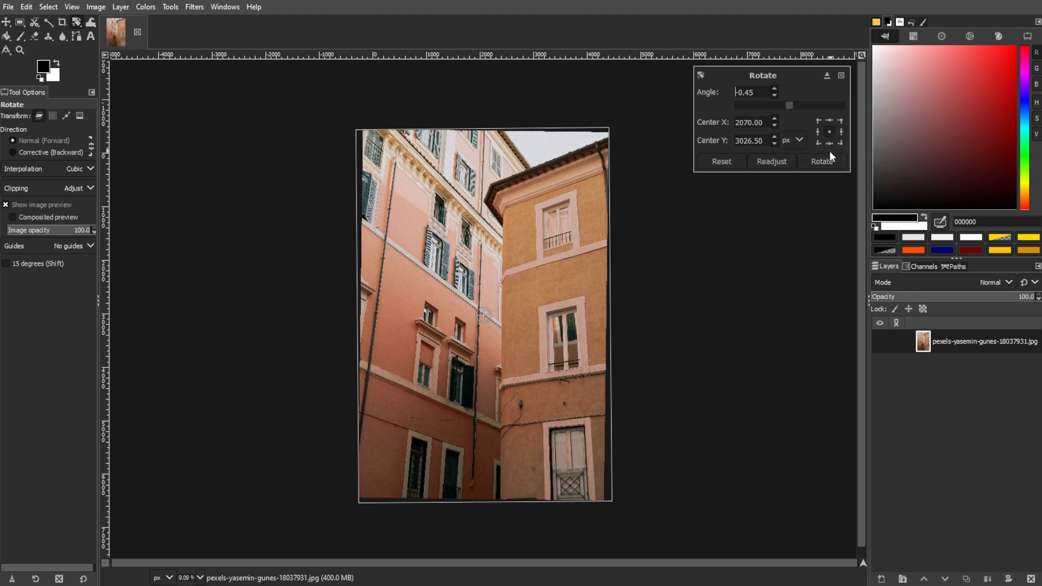
left_click(821, 164)
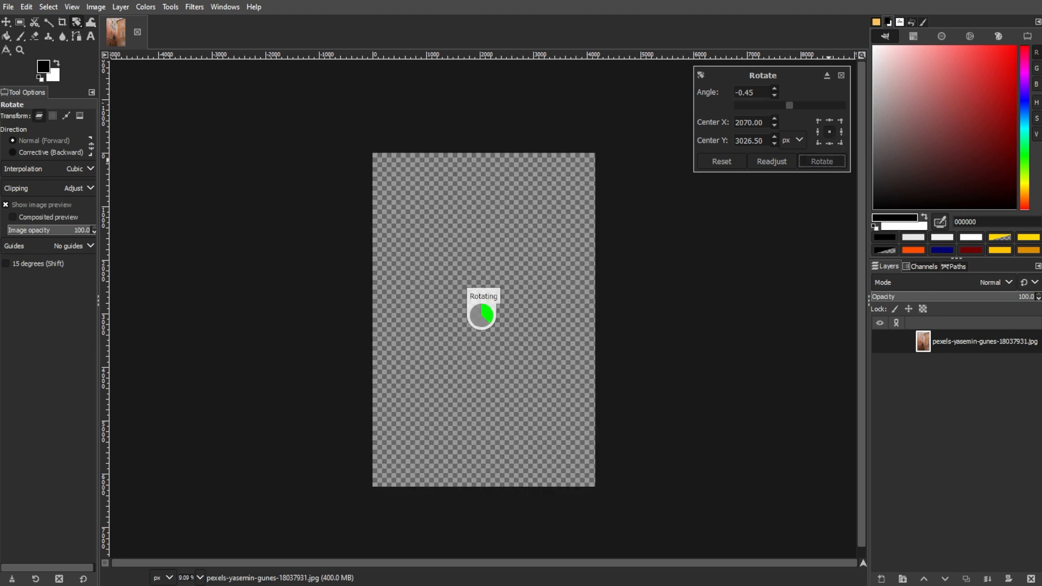
left_click(822, 161)
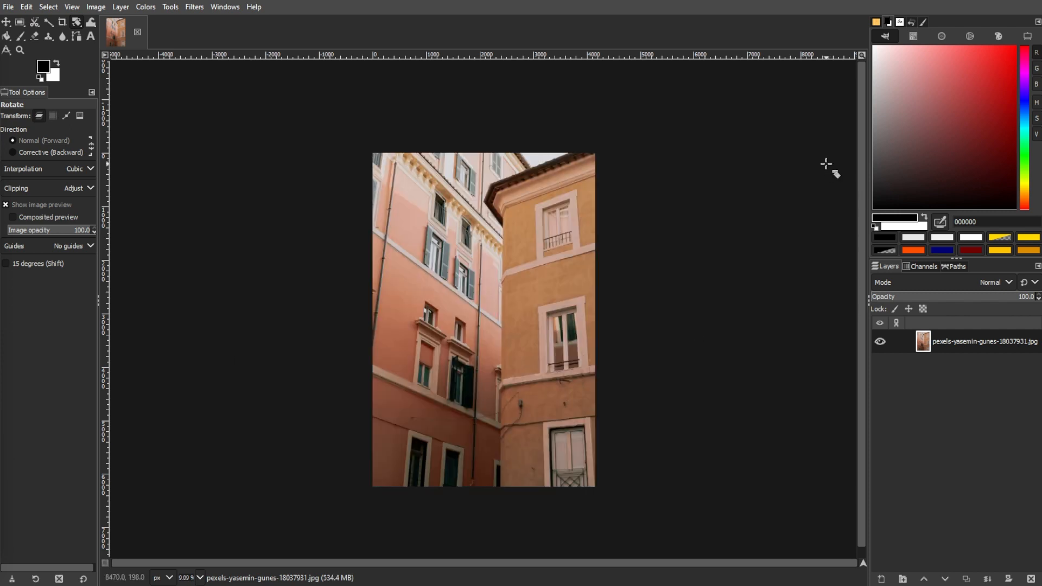
Rotate the layer by -0.79 degrees via Layer > Transform > Arbitrary Rotation
left_click(119, 7)
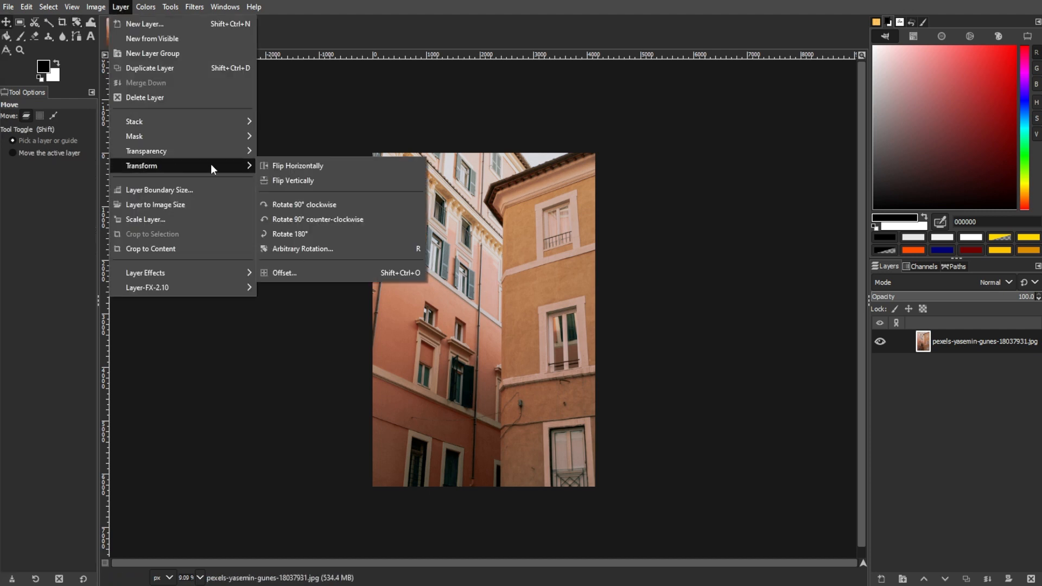
mouse_move(302, 249)
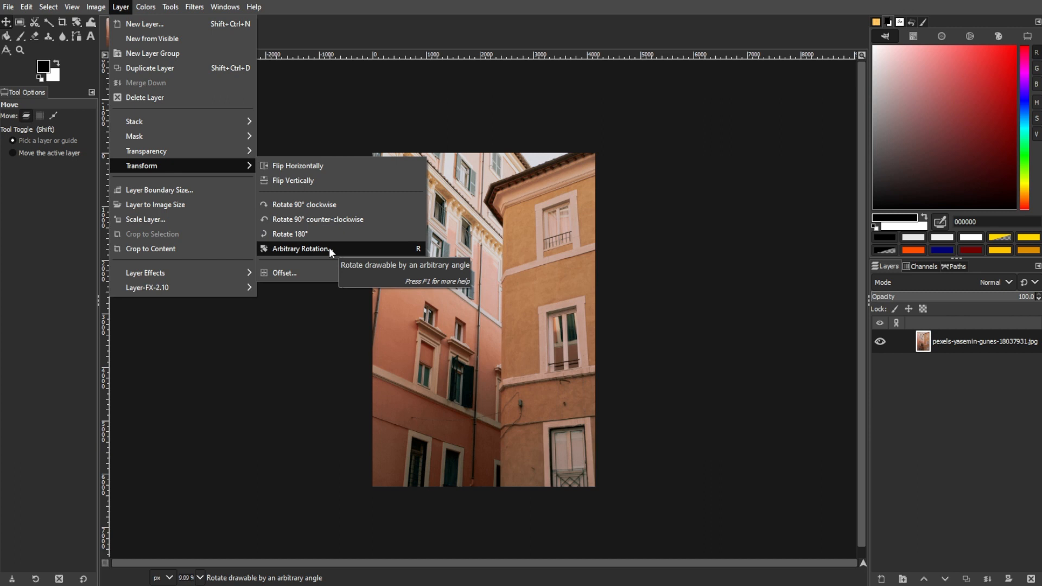
left_click(301, 249)
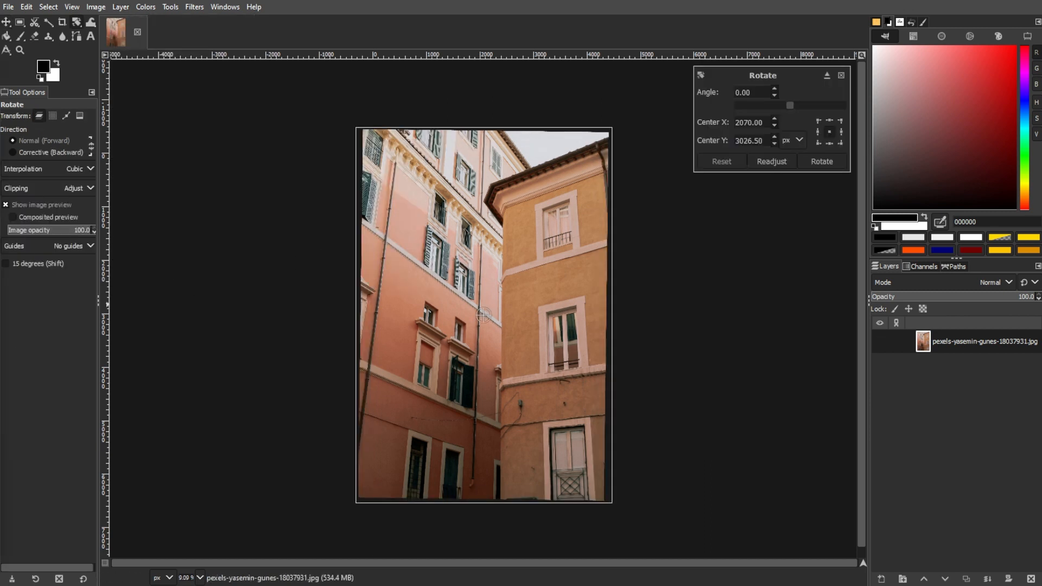
left_click_drag(790, 105, 790, 106)
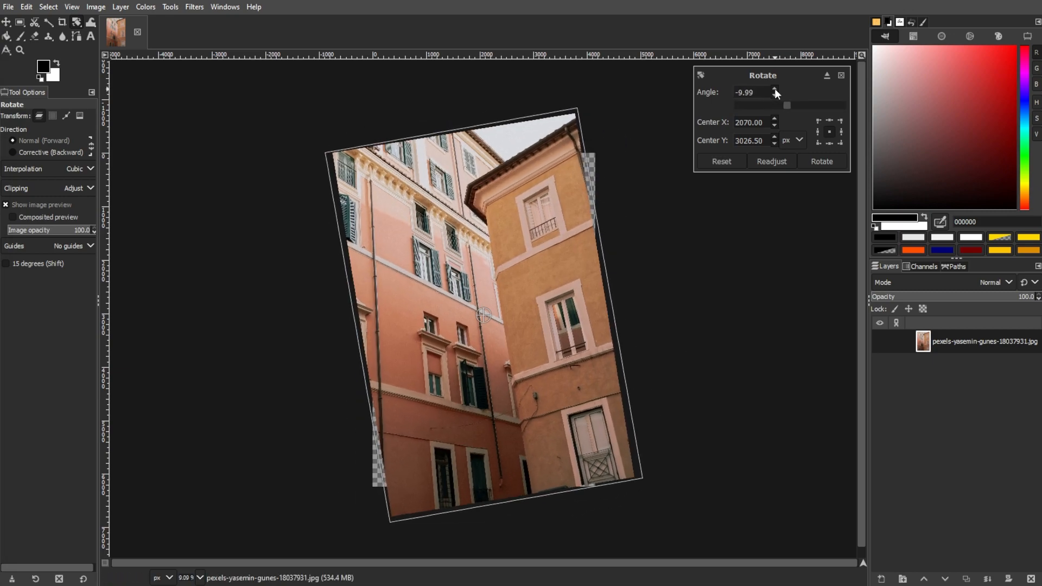
left_click(774, 90)
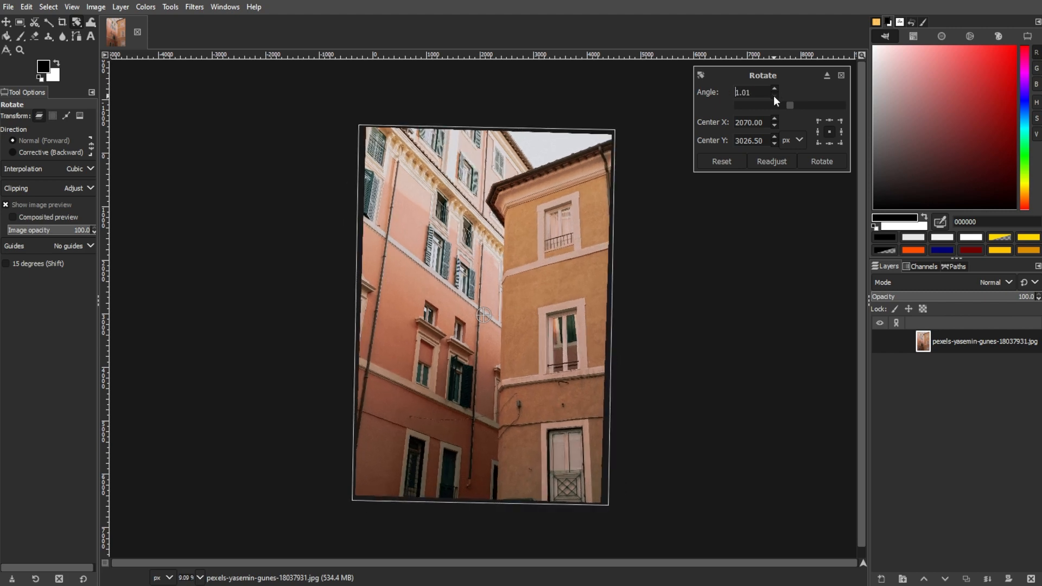
left_click(822, 162)
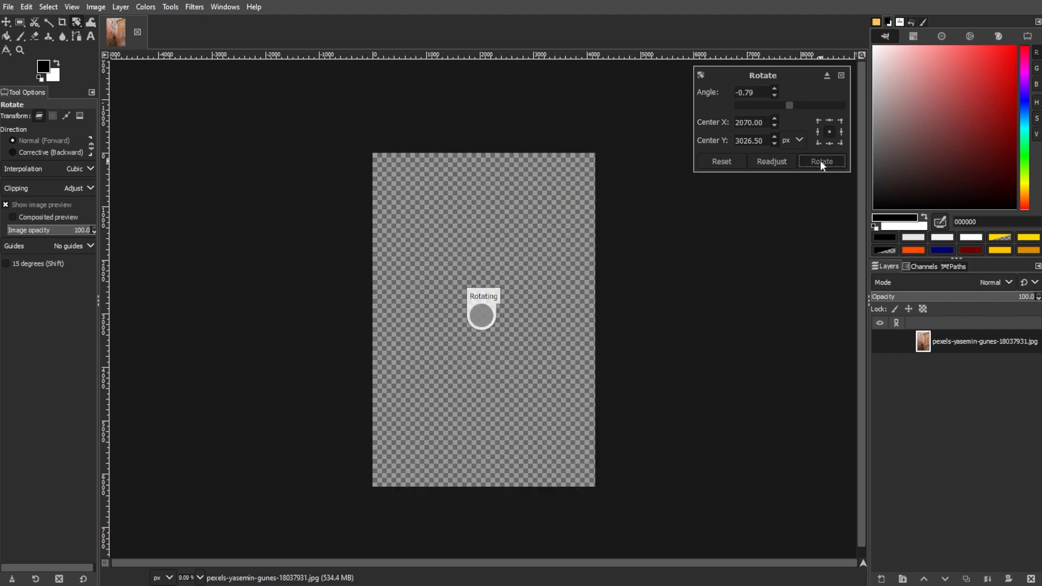
left_click(822, 160)
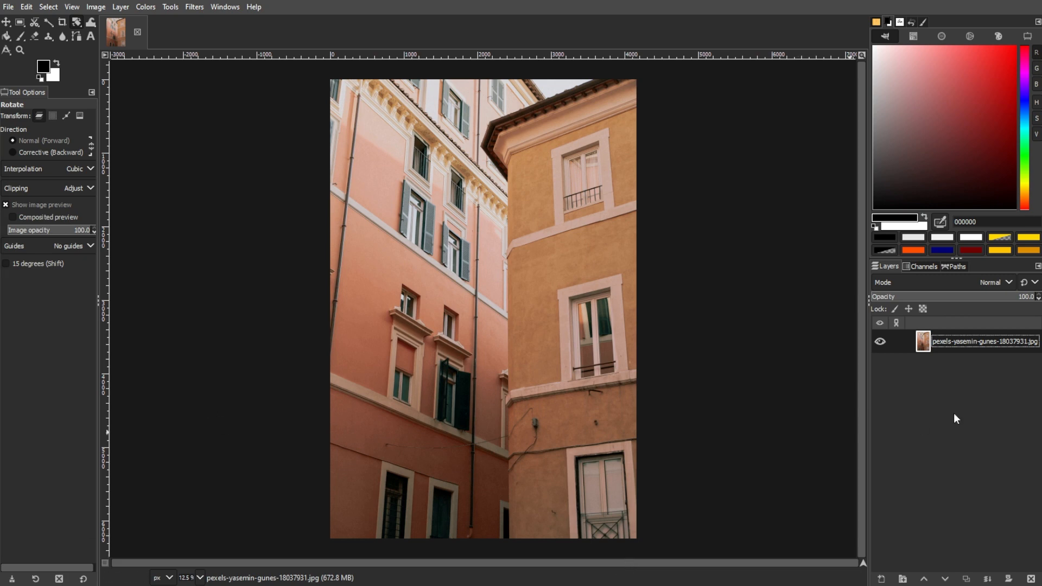
Step through Undo History — Base Image, -0.45° and -0.79° rotations — ending on the Unified Transform state
left_click(885, 37)
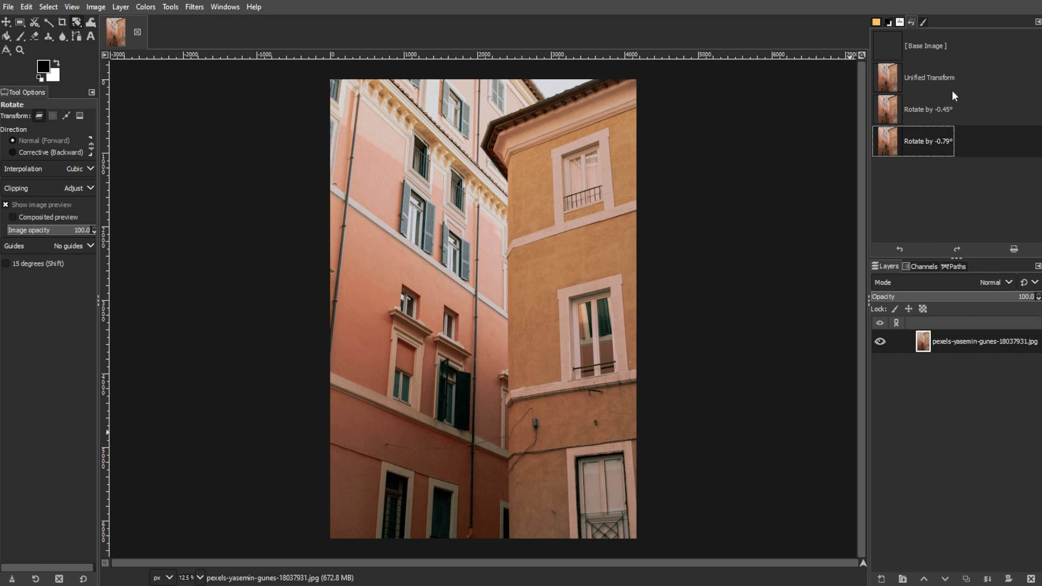
left_click(925, 46)
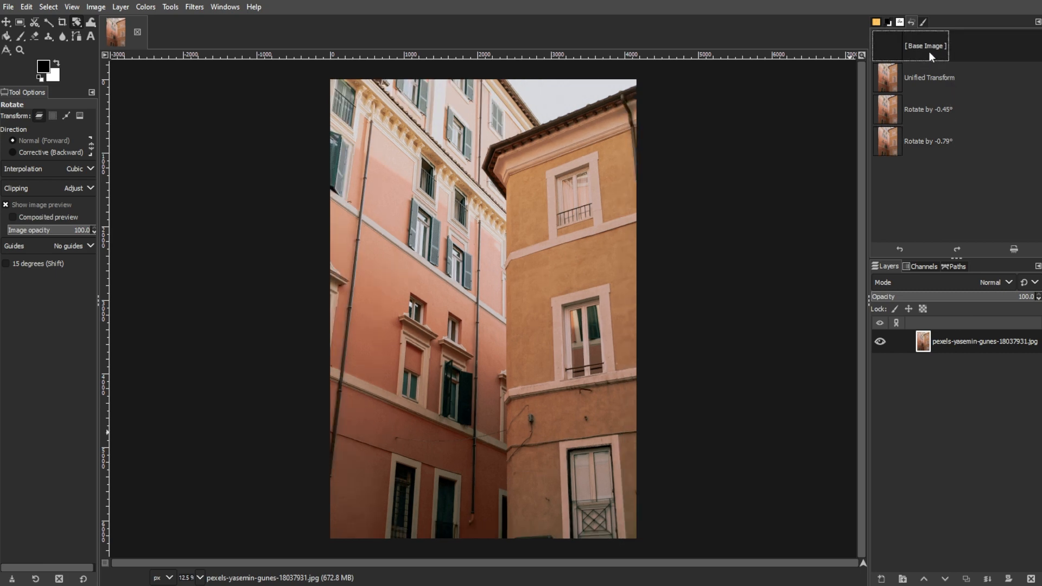
left_click(927, 109)
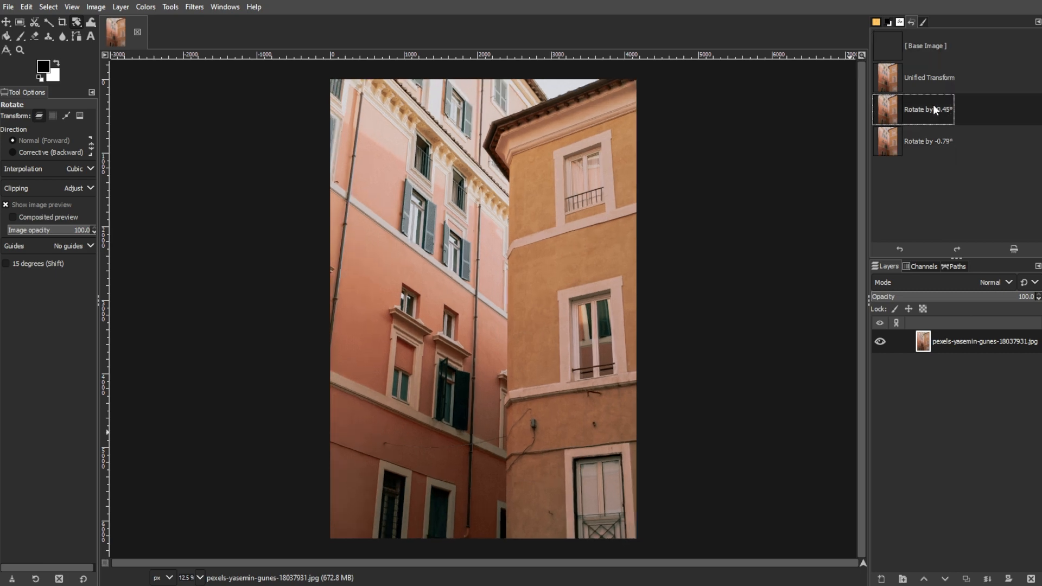
left_click(927, 141)
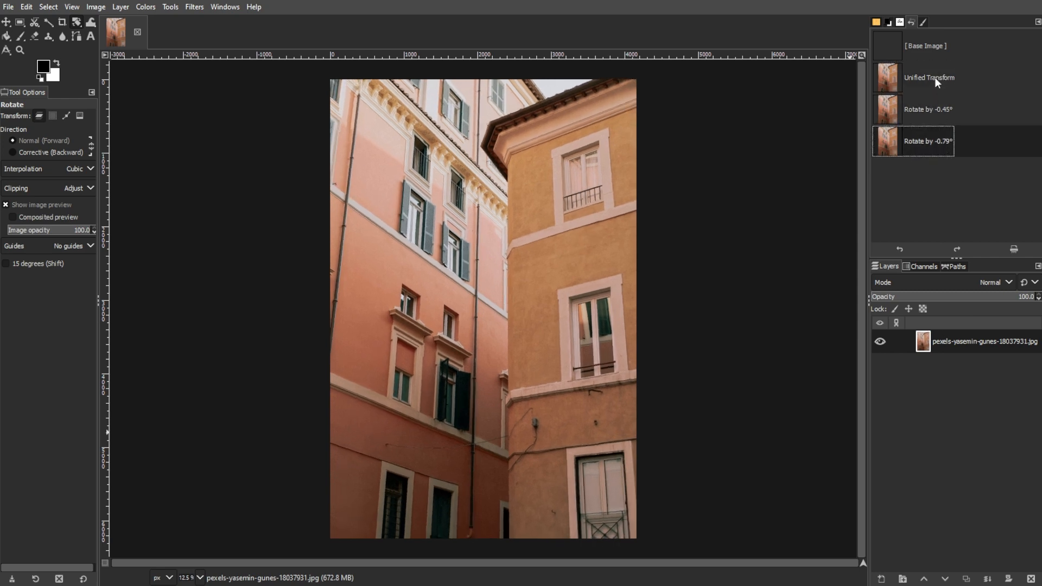
left_click(931, 141)
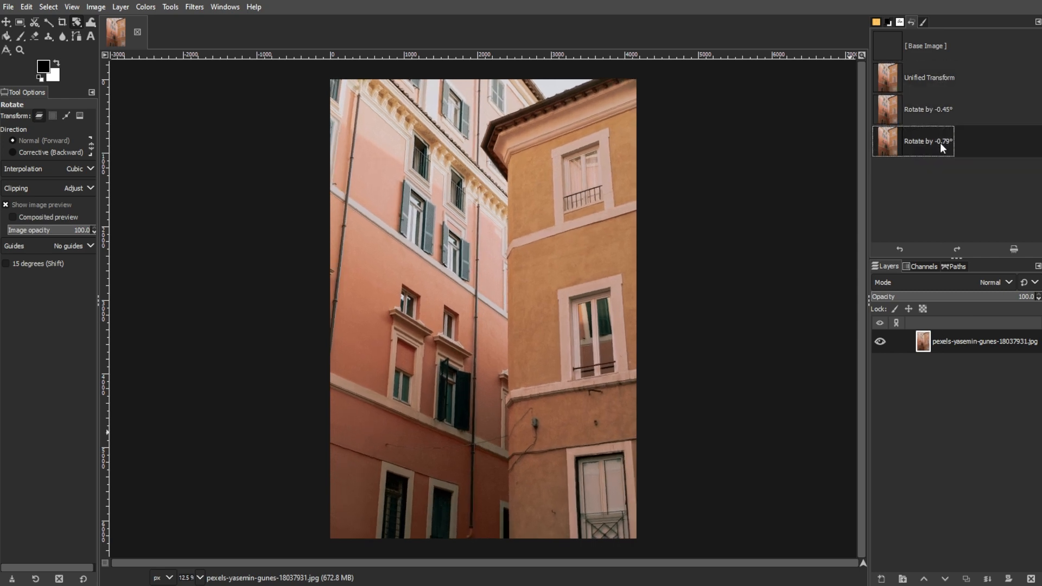
left_click(928, 78)
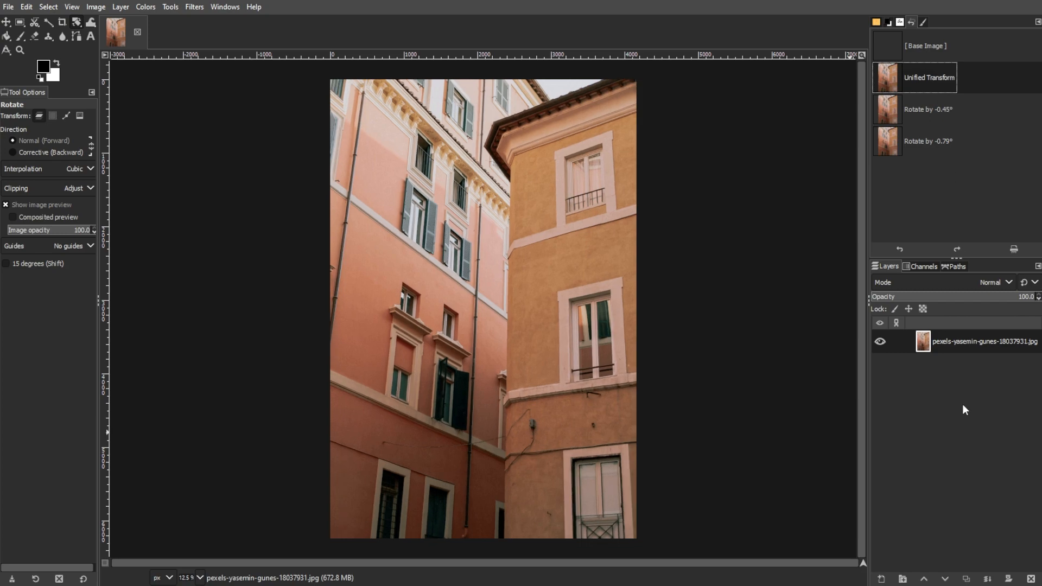